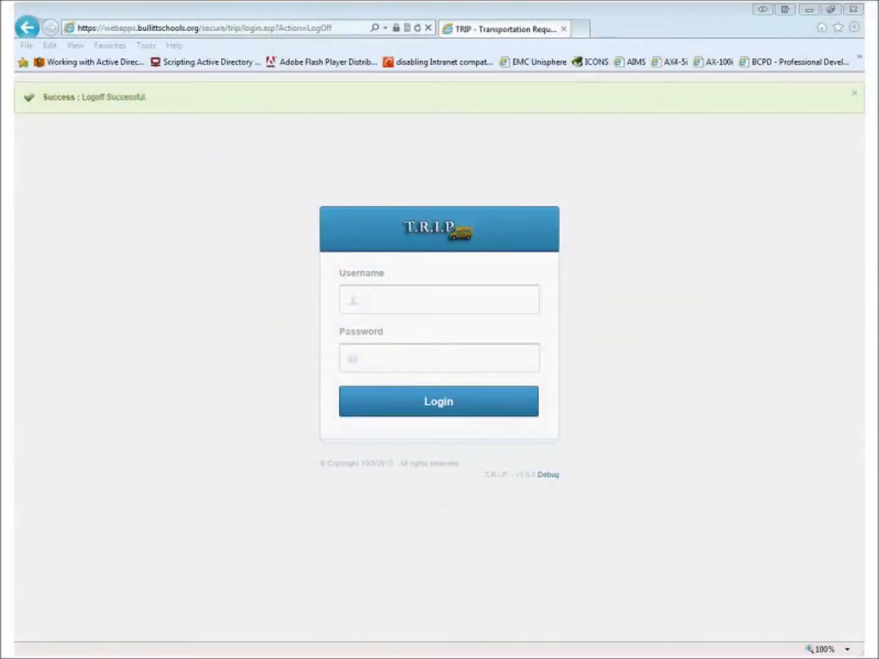
# Log in with the test account's username and password to reach the Requestor Dashboard.
pyautogui.click(454, 299)
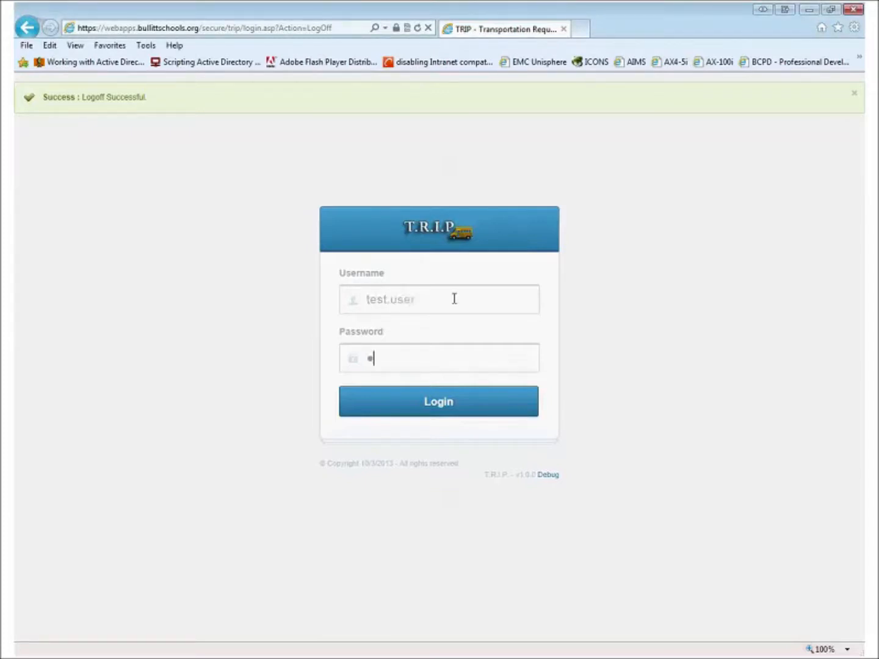
pyautogui.write('password')
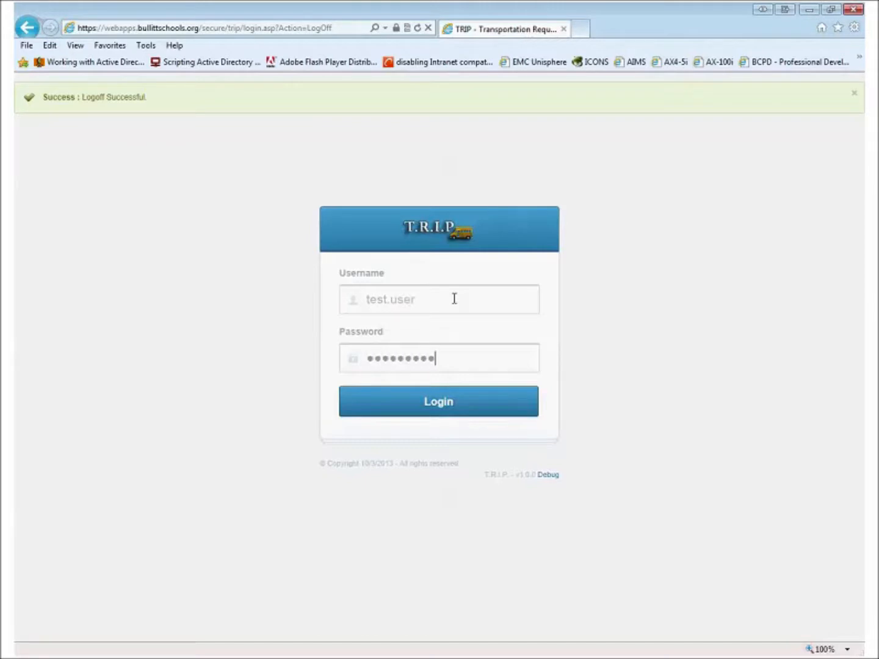
pyautogui.click(438, 401)
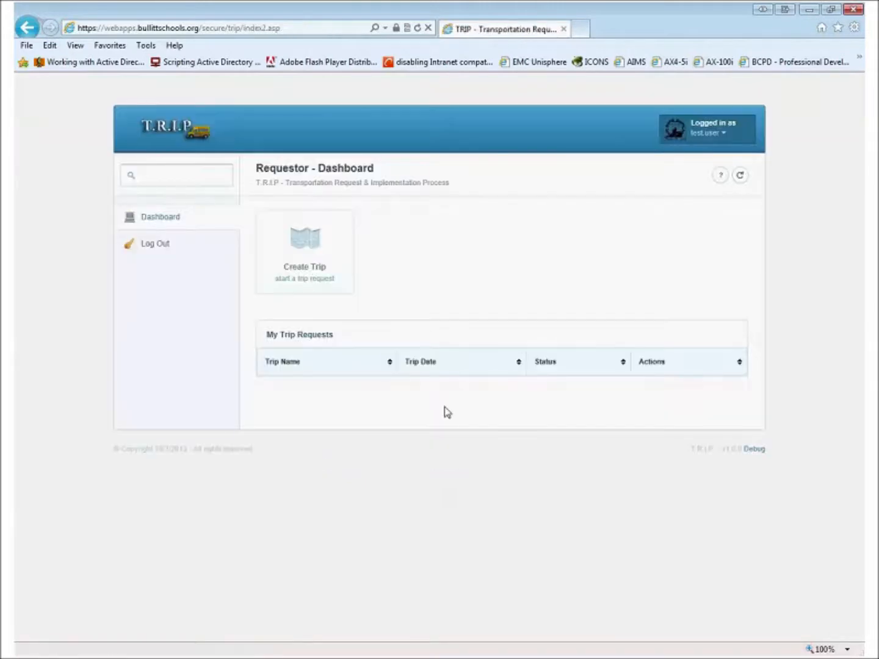
pyautogui.moveTo(443, 436)
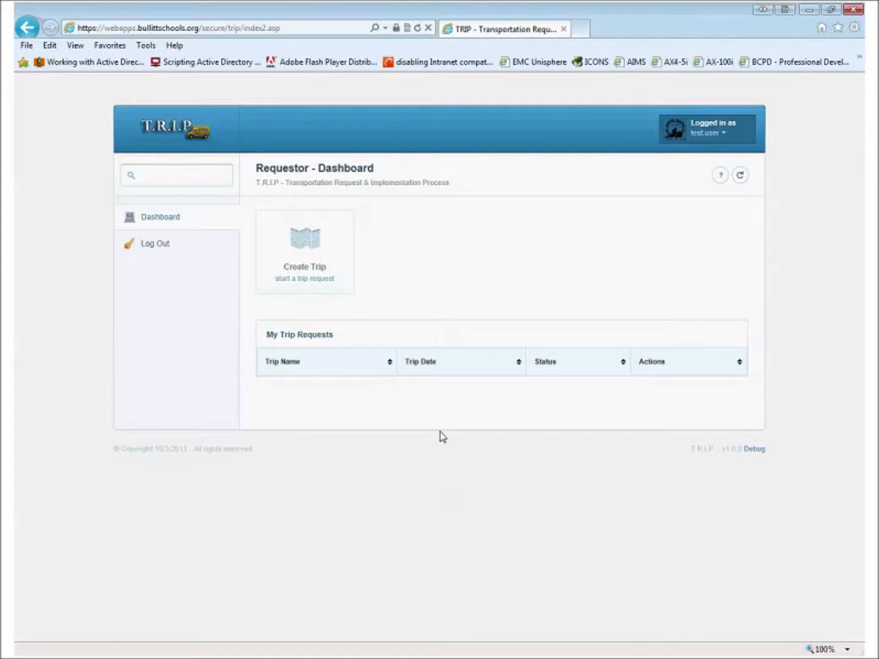
pyautogui.moveTo(451, 443)
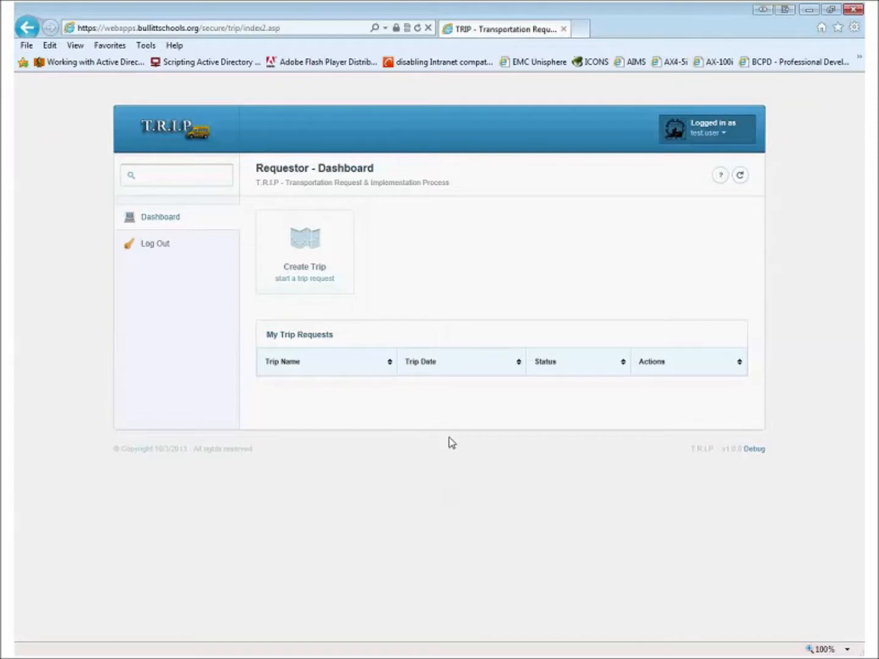
pyautogui.moveTo(340, 365)
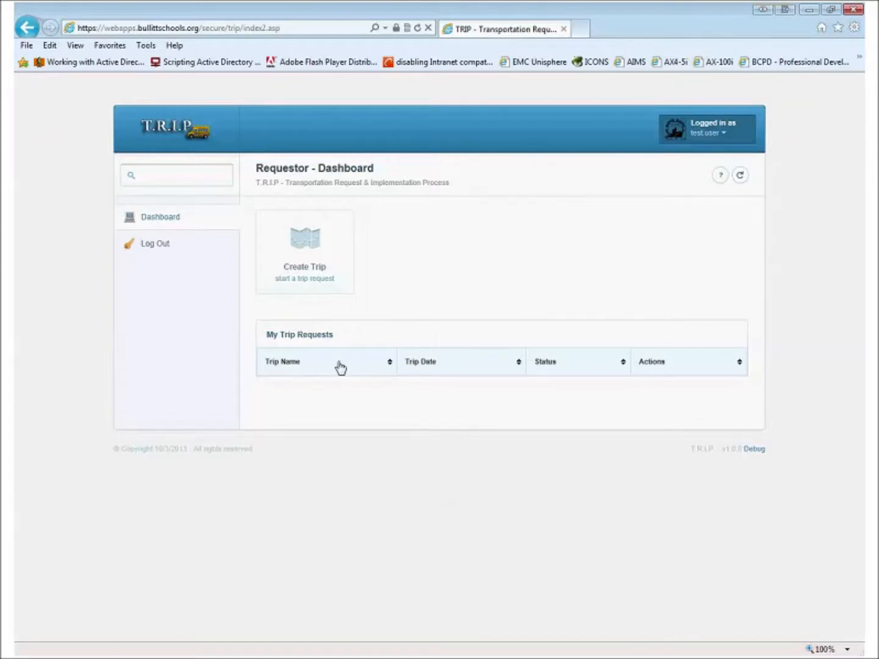
# Start a new trip request from the Create Trip tile.
pyautogui.click(305, 252)
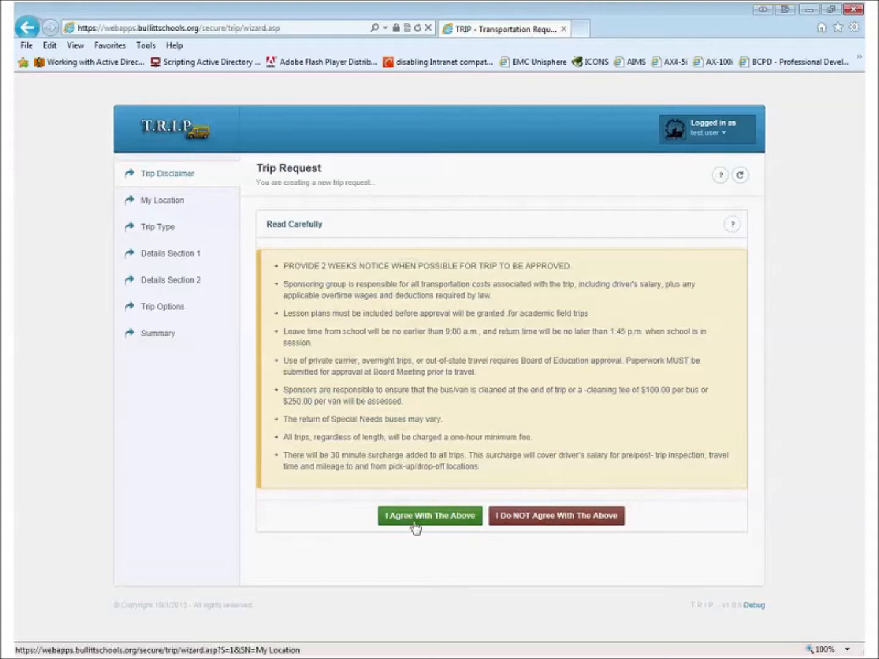
# Agree to the trip disclaimer and open the school dropdown.
pyautogui.click(430, 516)
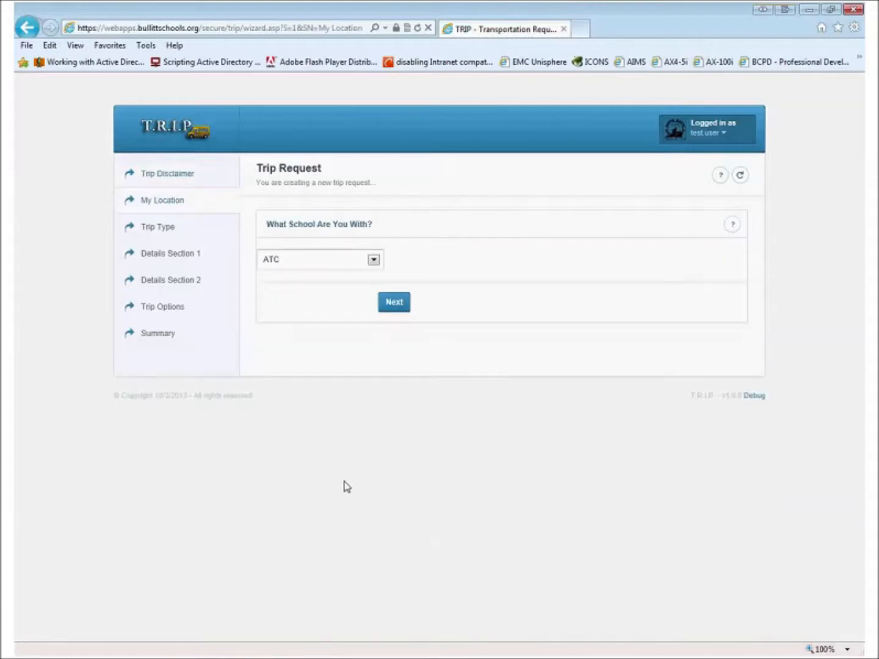
pyautogui.moveTo(307, 285)
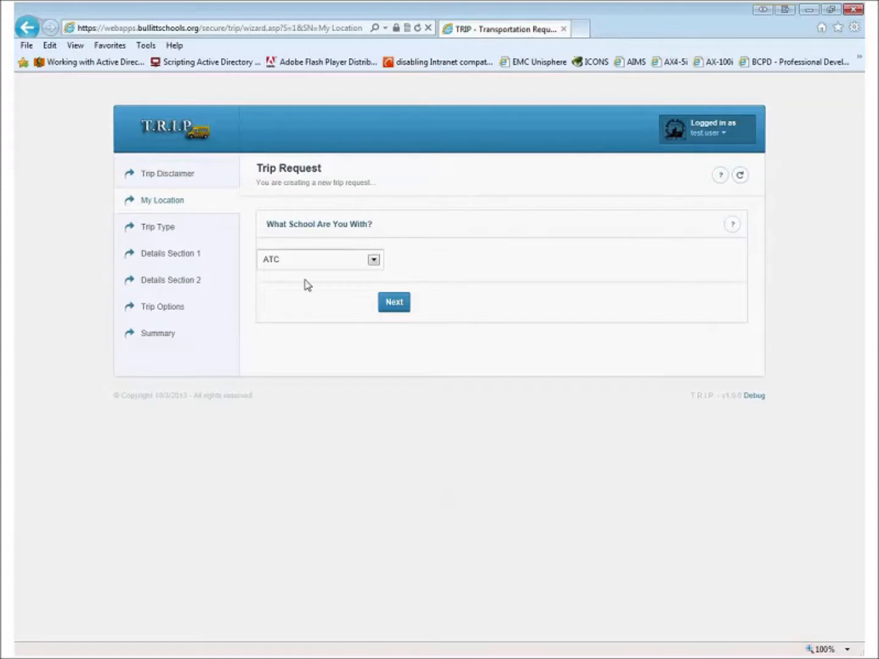
pyautogui.click(373, 259)
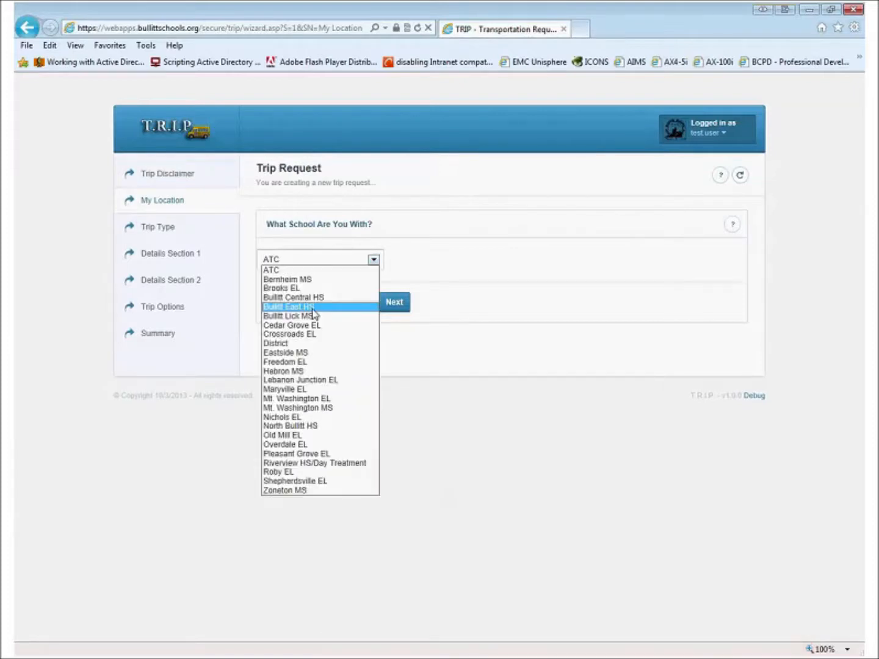
pyautogui.moveTo(309, 353)
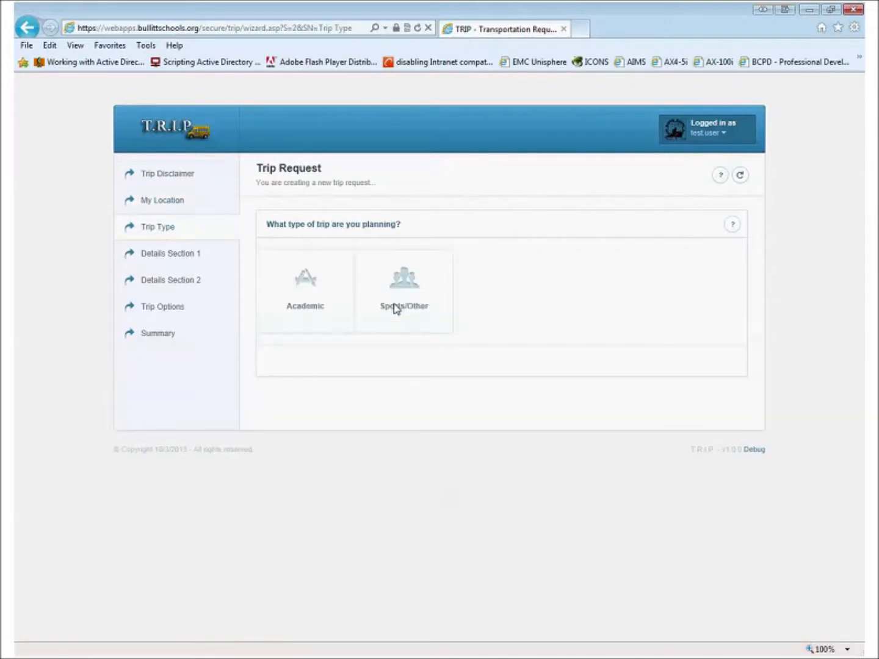
pyautogui.moveTo(321, 321)
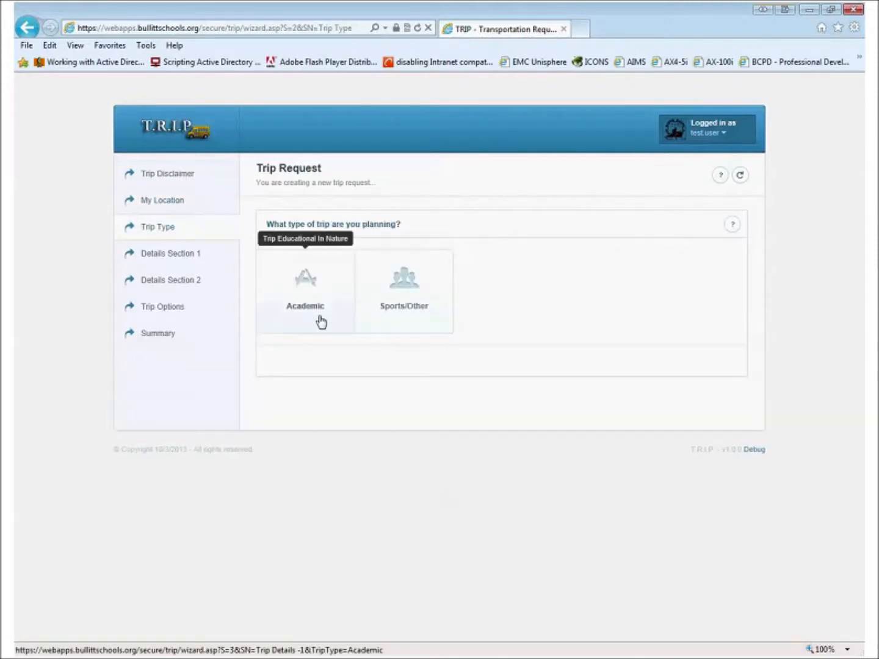
pyautogui.moveTo(394, 313)
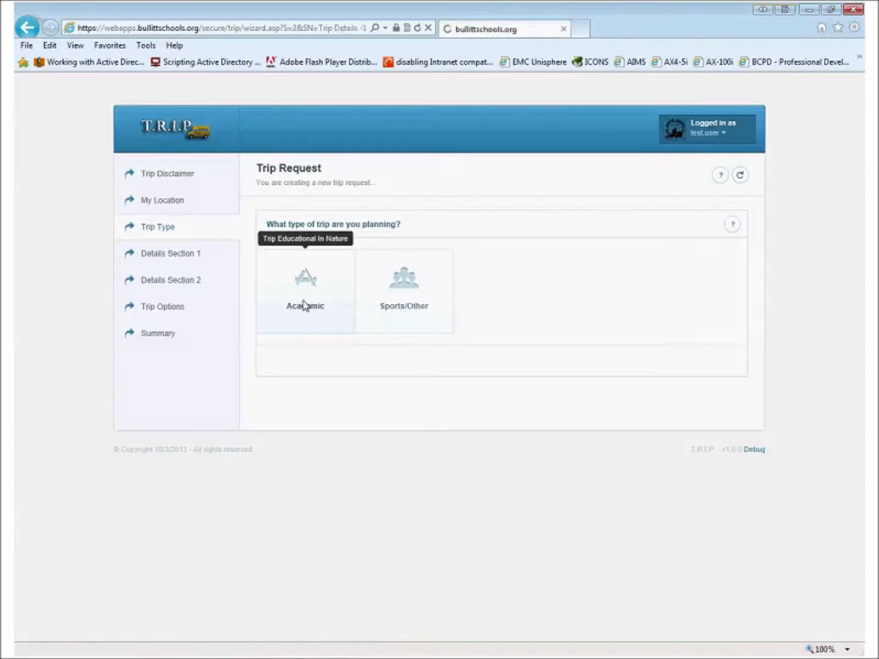
# Choose Academic, then 'Academic - District Transportation' as the trip type.
pyautogui.click(305, 287)
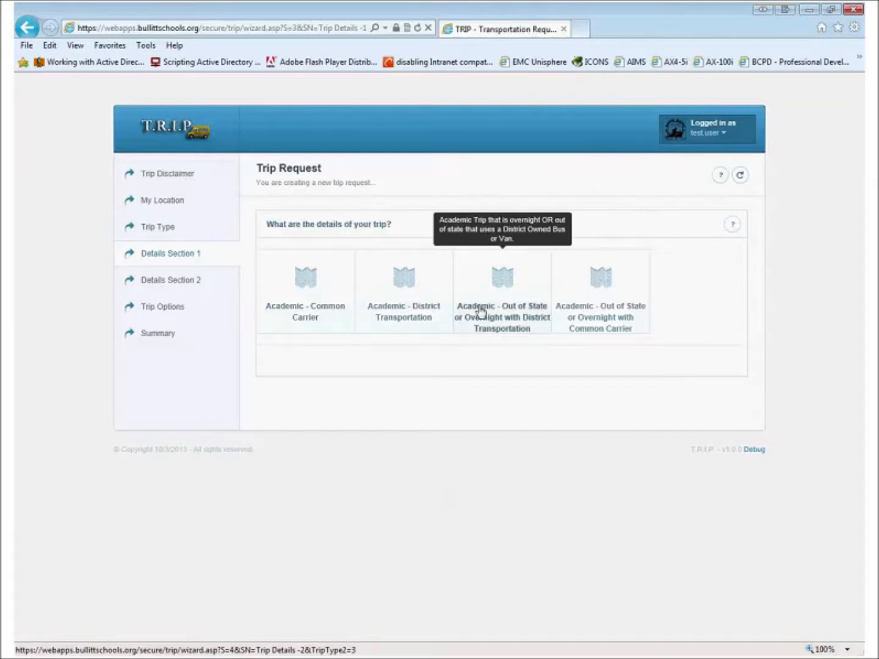
pyautogui.moveTo(421, 305)
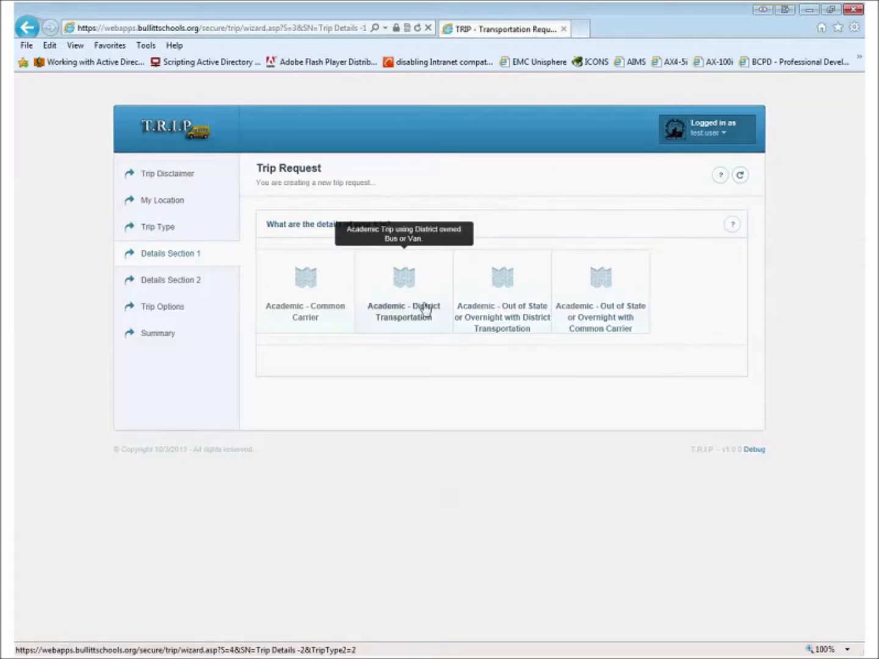
pyautogui.click(403, 290)
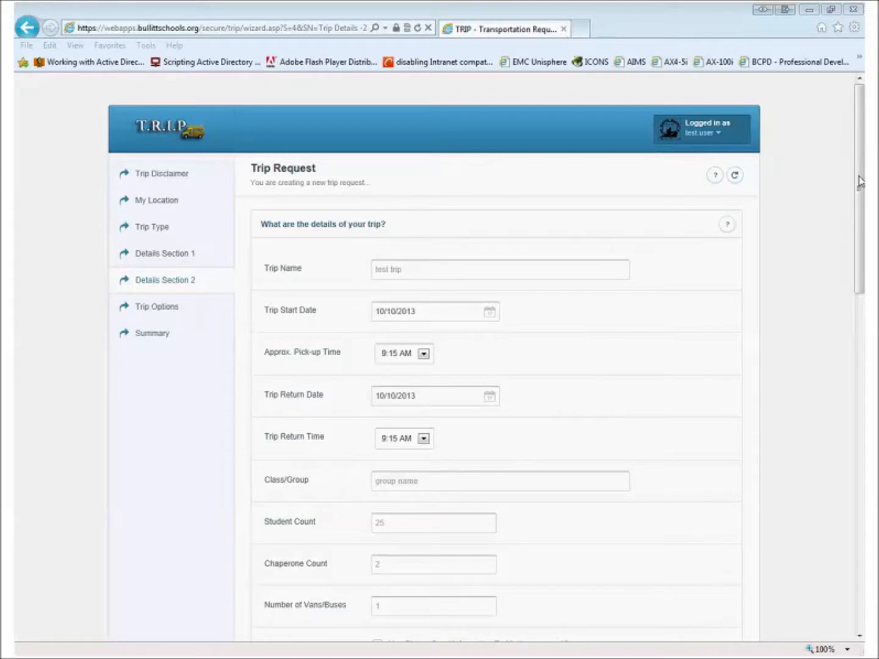
# Scroll to Lesson Plans and submit the trip request with Save Trip Request.
pyautogui.scroll(-3)
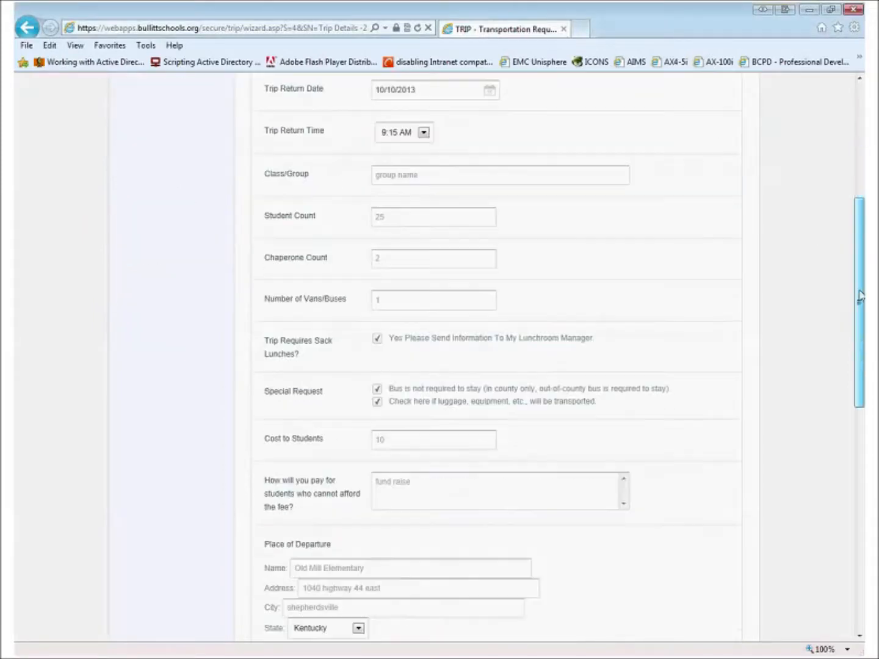
pyautogui.scroll(-3)
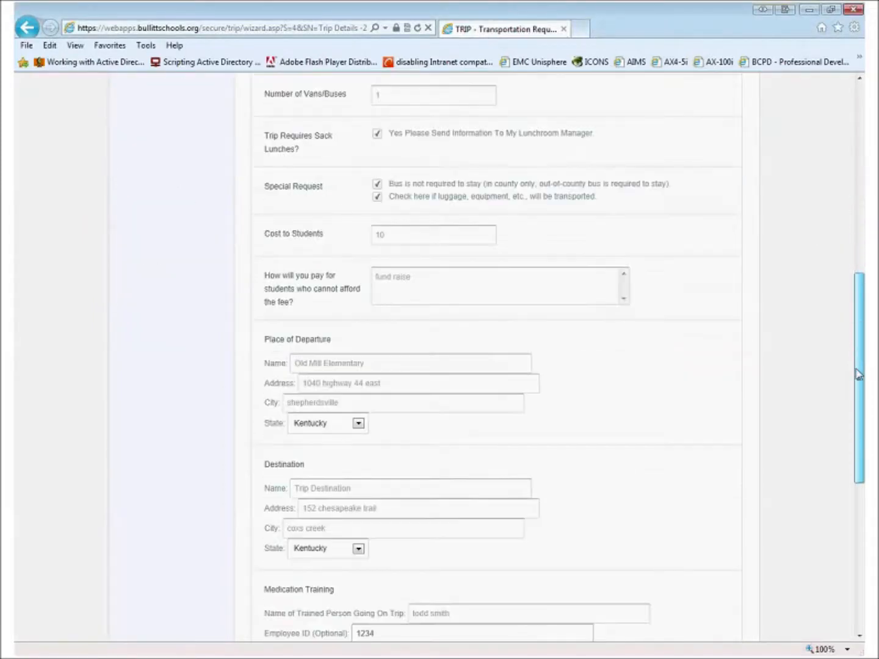
pyautogui.scroll(-3)
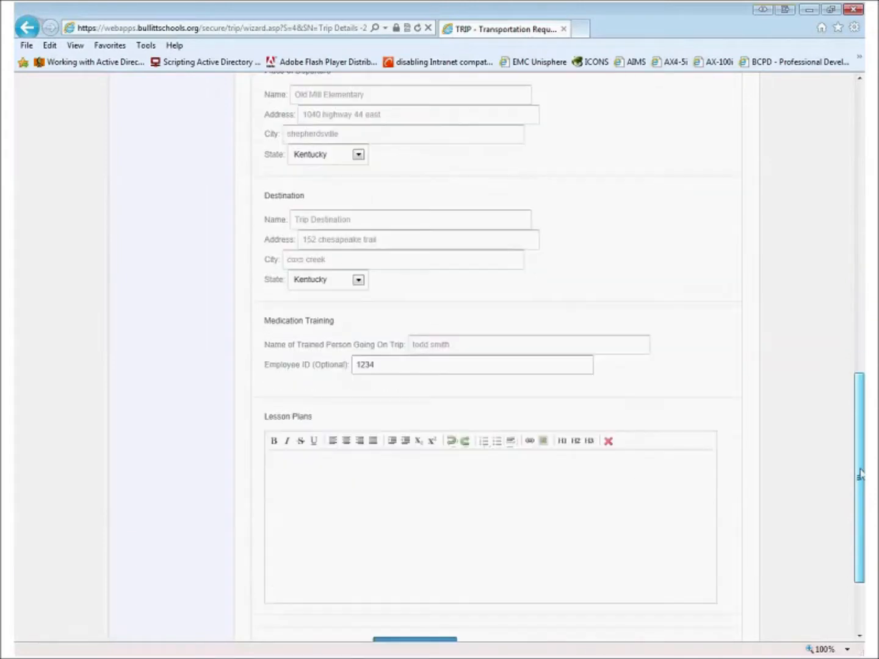
pyautogui.scroll(-3)
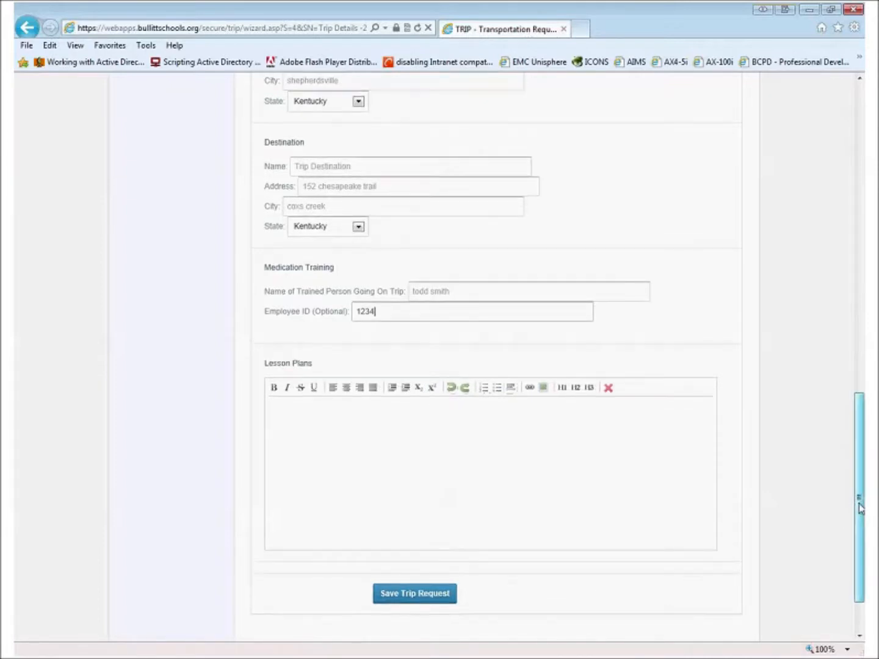
pyautogui.scroll(3)
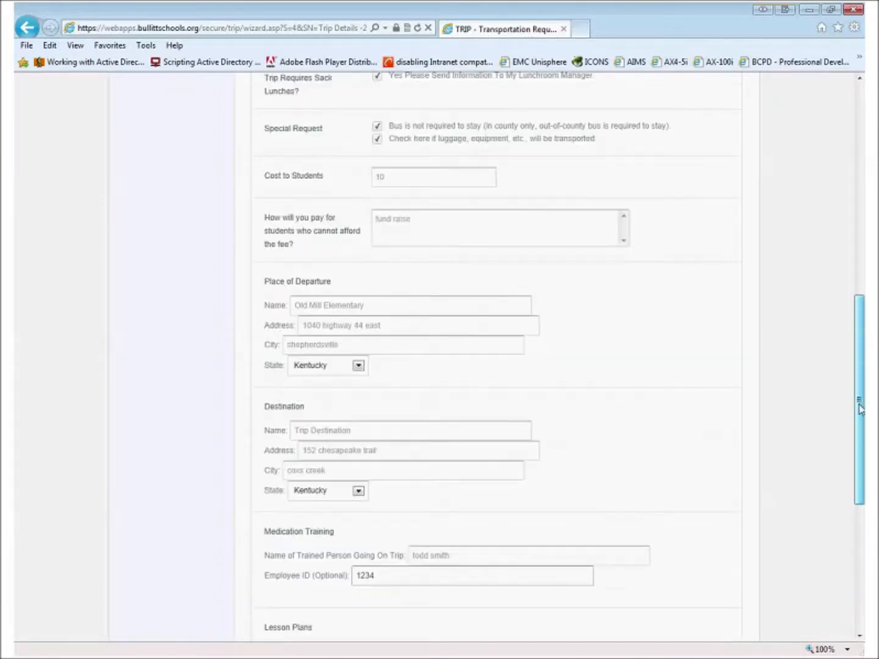
pyautogui.scroll(3)
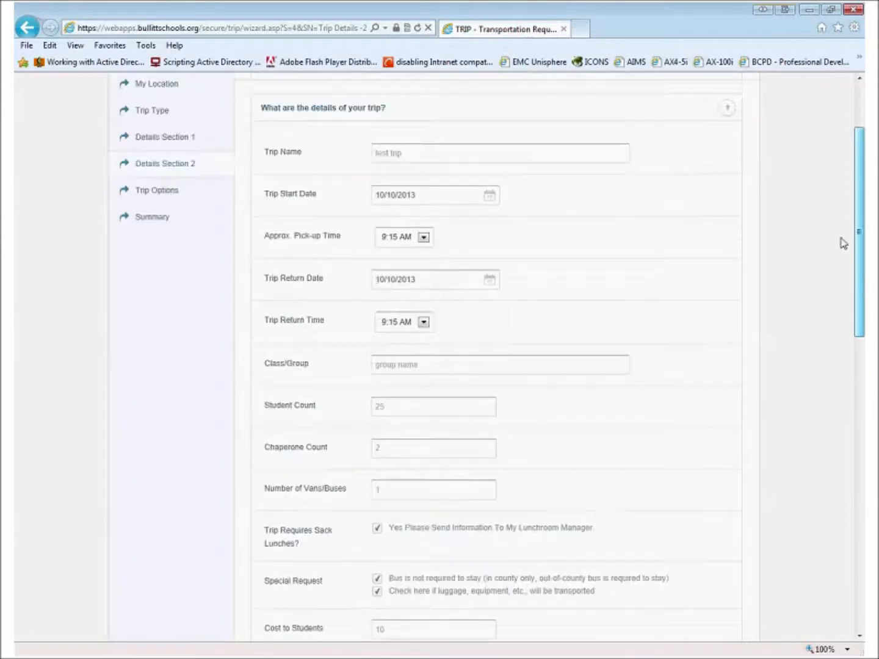
pyautogui.scroll(-3)
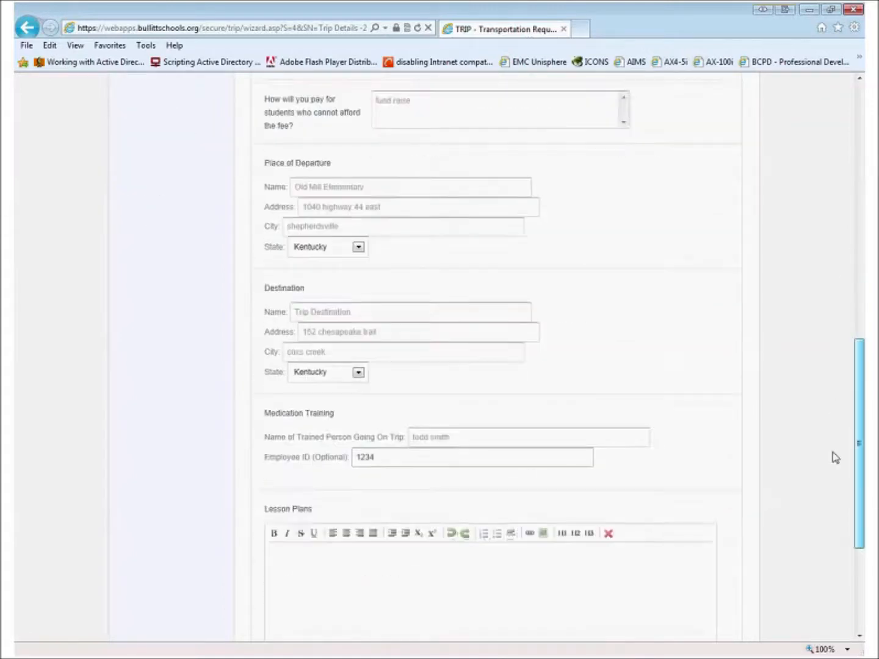
pyautogui.scroll(-3)
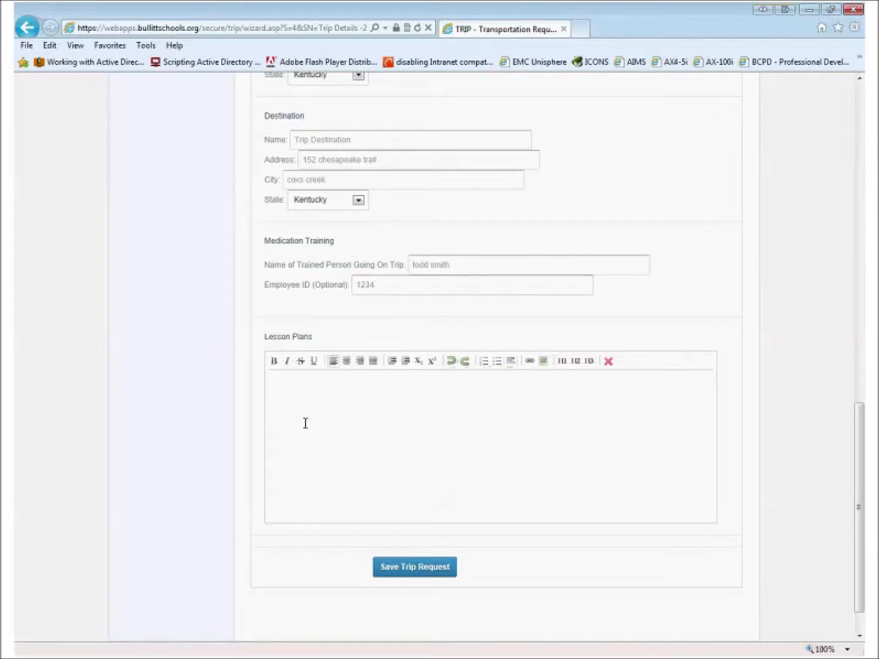
pyautogui.moveTo(305, 423)
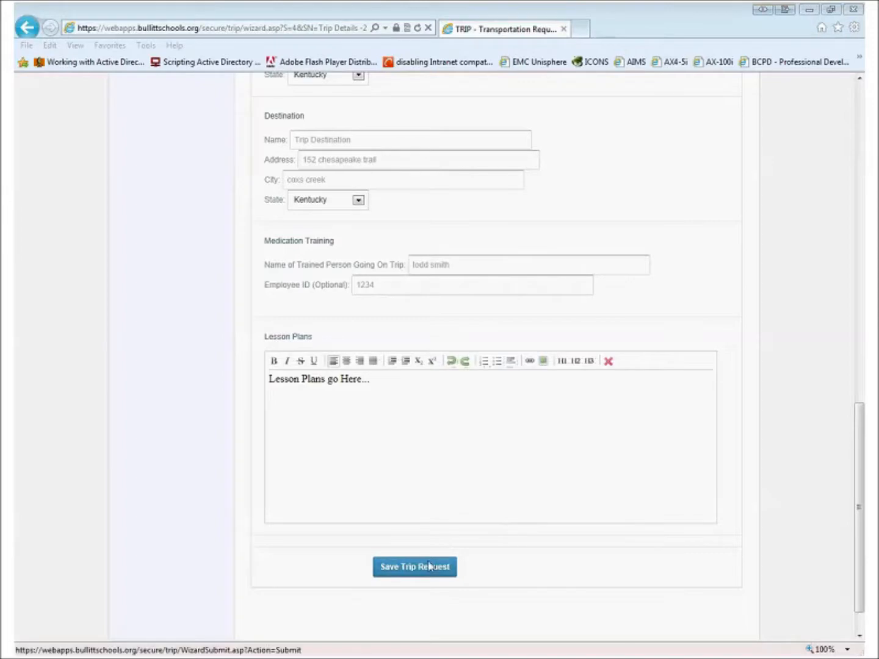
pyautogui.click(414, 567)
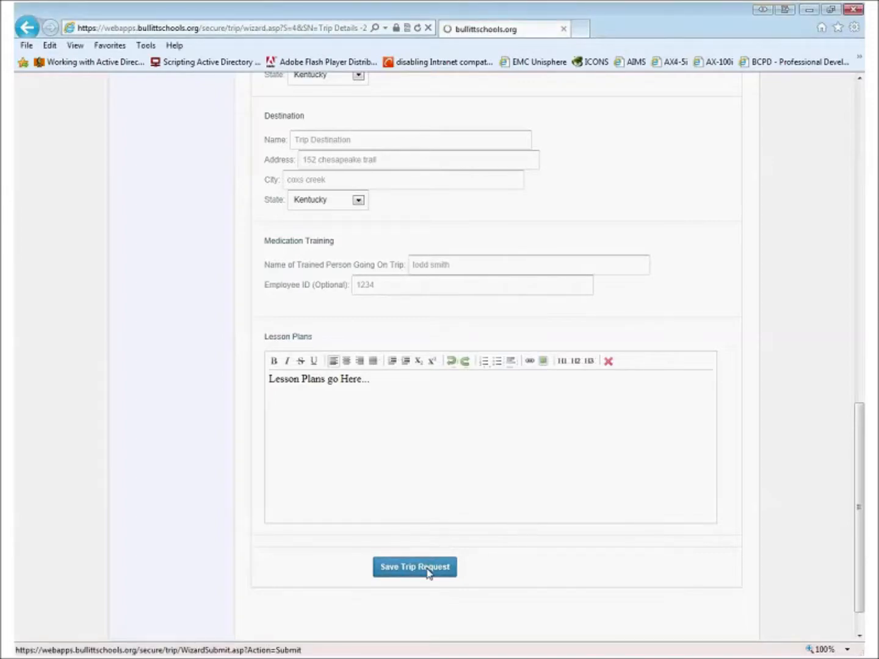
pyautogui.click(414, 567)
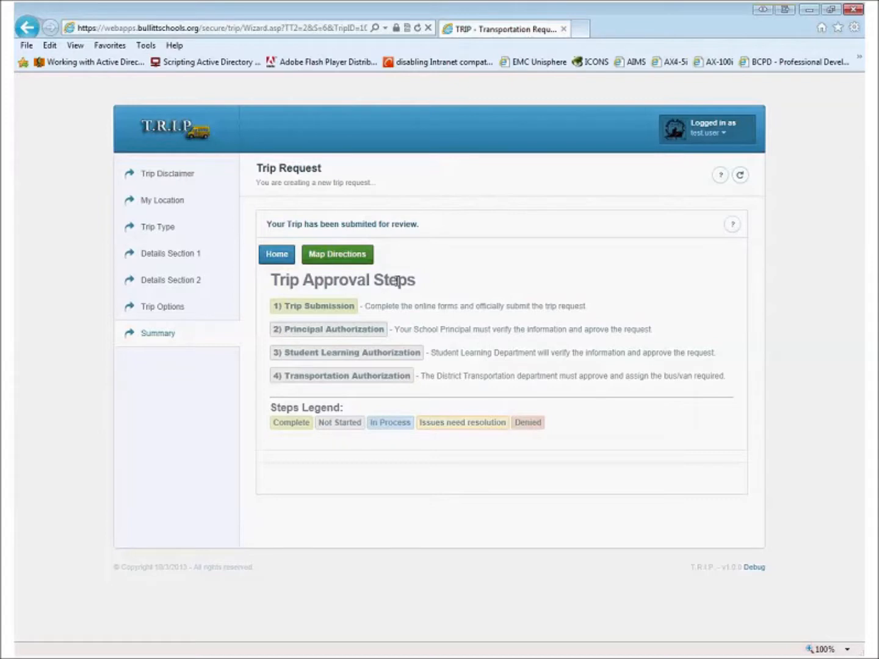
pyautogui.moveTo(293, 307)
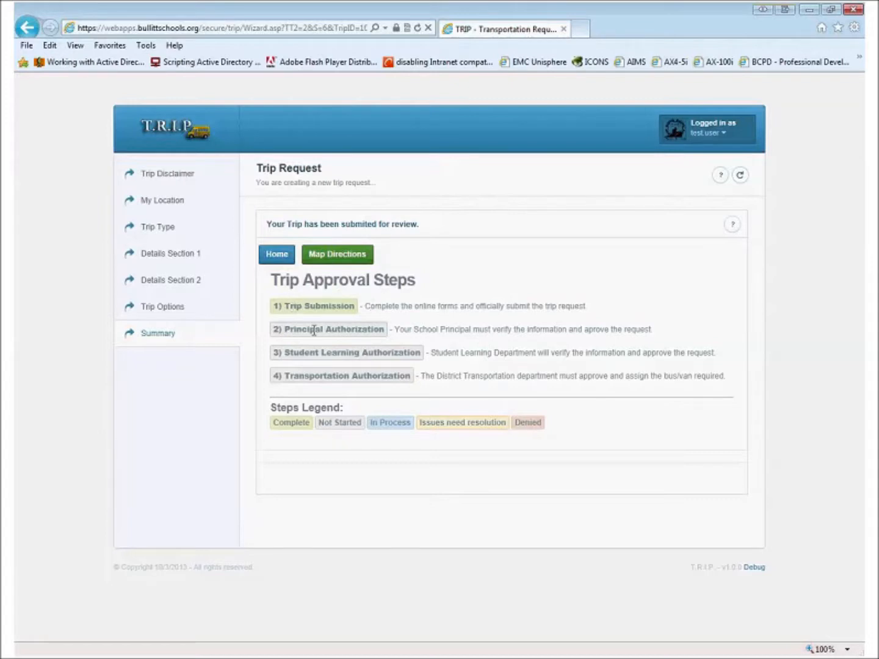
pyautogui.moveTo(311, 383)
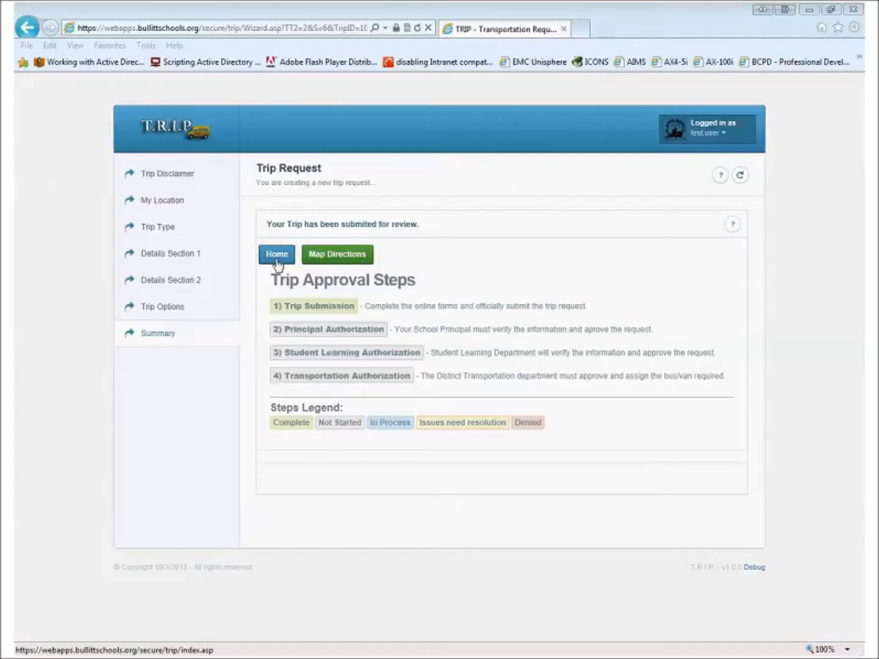
# Return home to see test trip listed as Trip Submission - Complete.
pyautogui.click(276, 254)
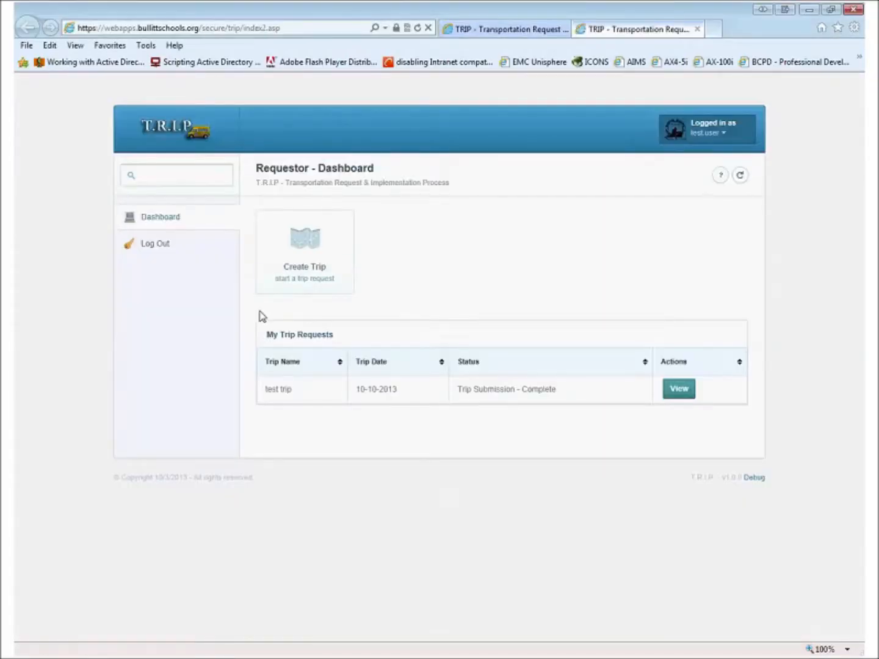
pyautogui.moveTo(737, 415)
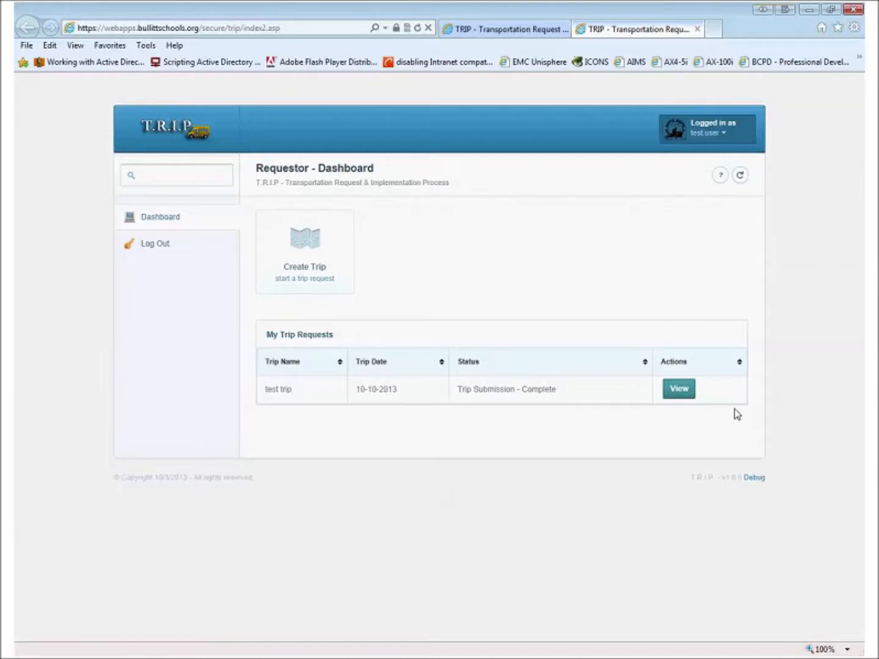
pyautogui.moveTo(462, 419)
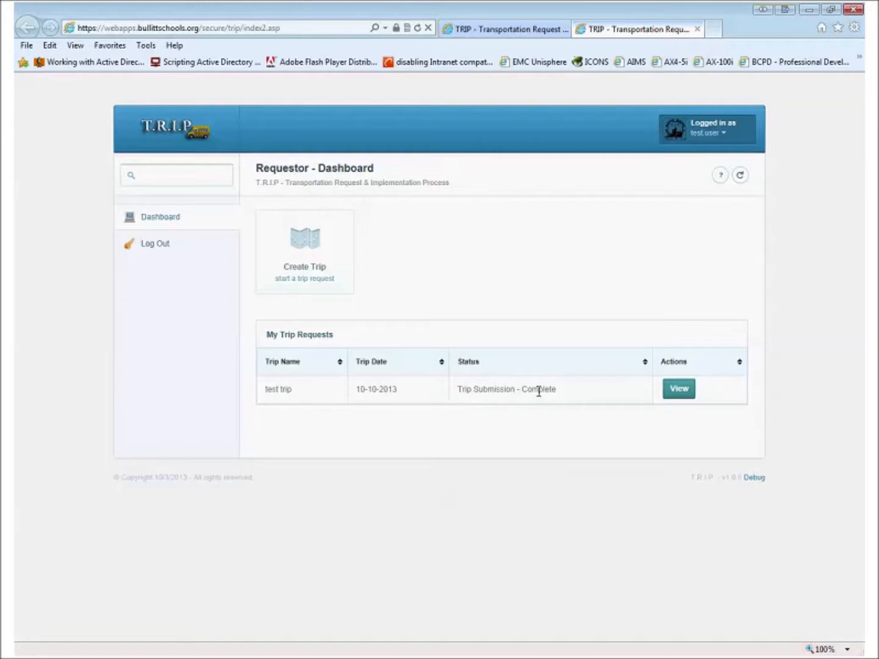
pyautogui.moveTo(543, 392)
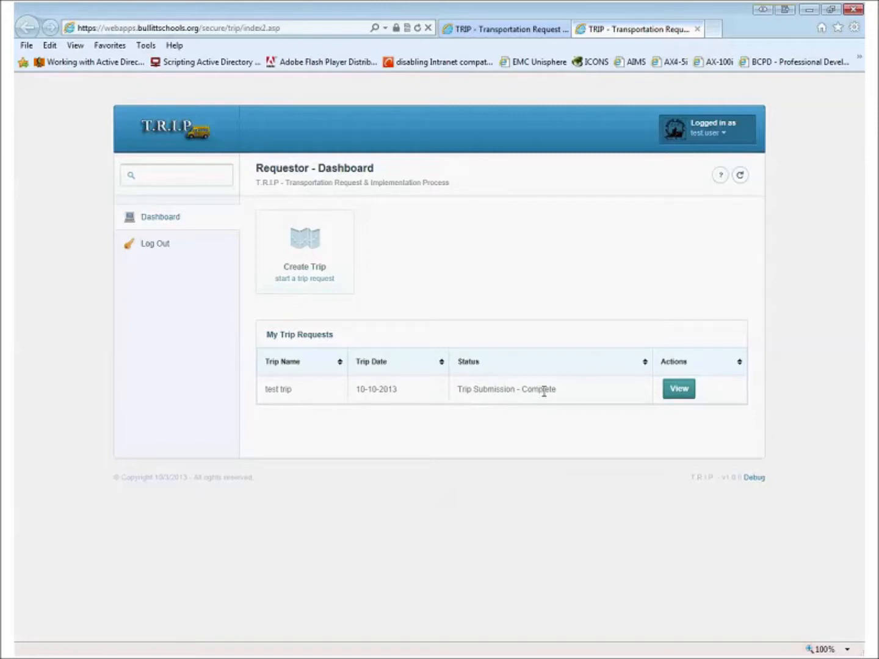
# Select View in the Actions column for test trip.
pyautogui.click(677, 388)
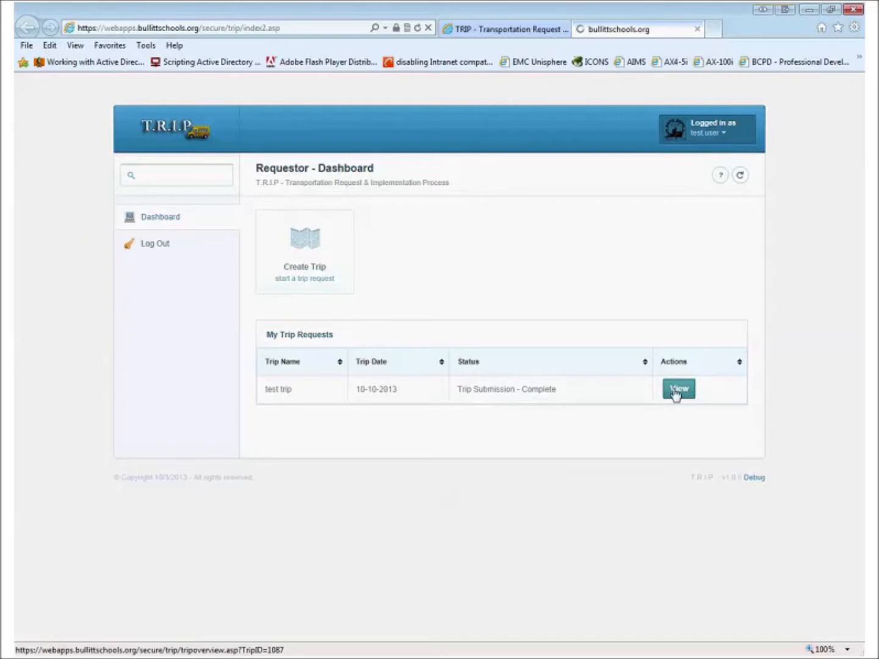
pyautogui.click(676, 388)
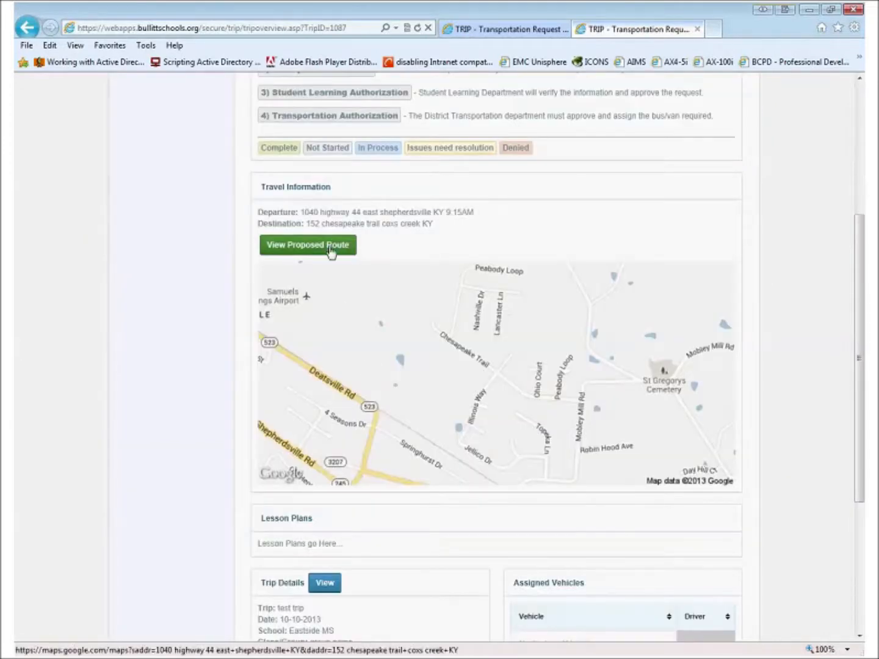
# Scroll down the trip overview to the assigned vehicles and empty message center.
pyautogui.scroll(-3)
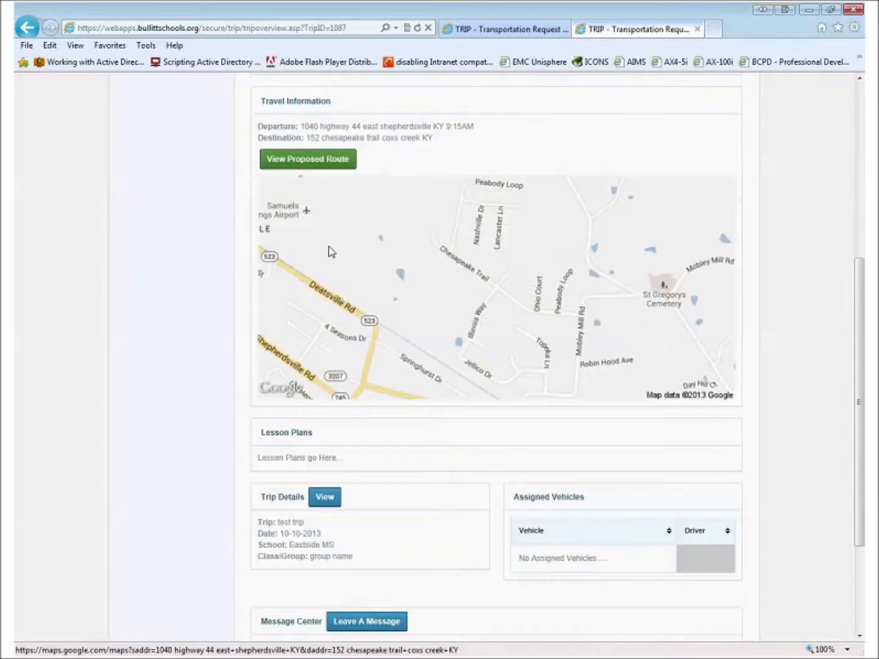
pyautogui.scroll(-3)
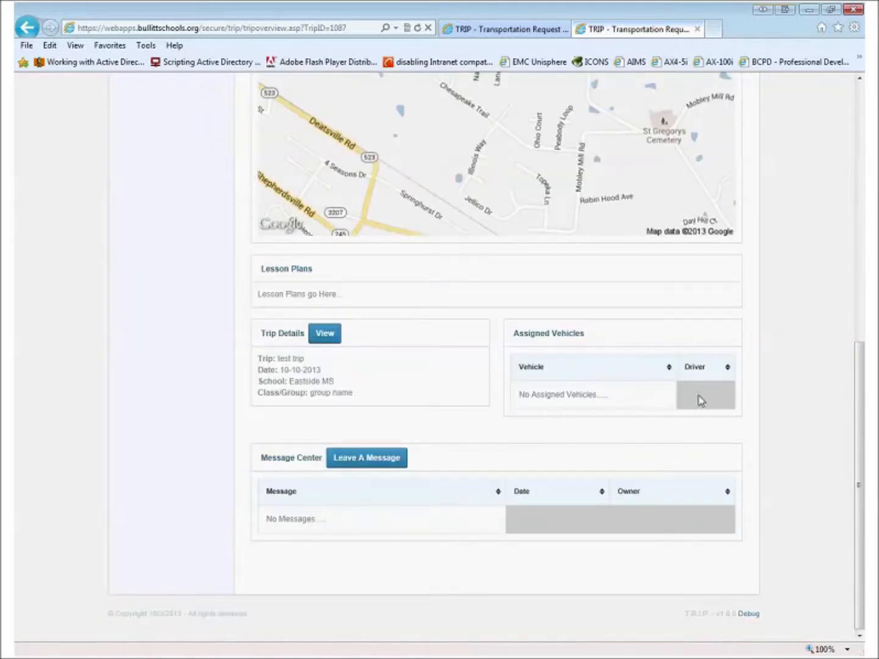
pyautogui.moveTo(656, 398)
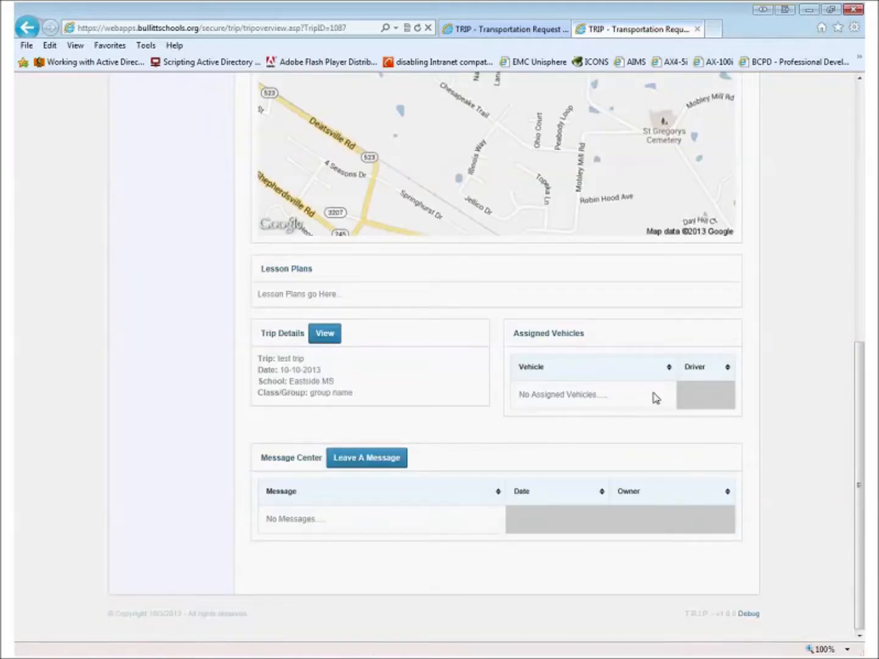
pyautogui.moveTo(666, 400)
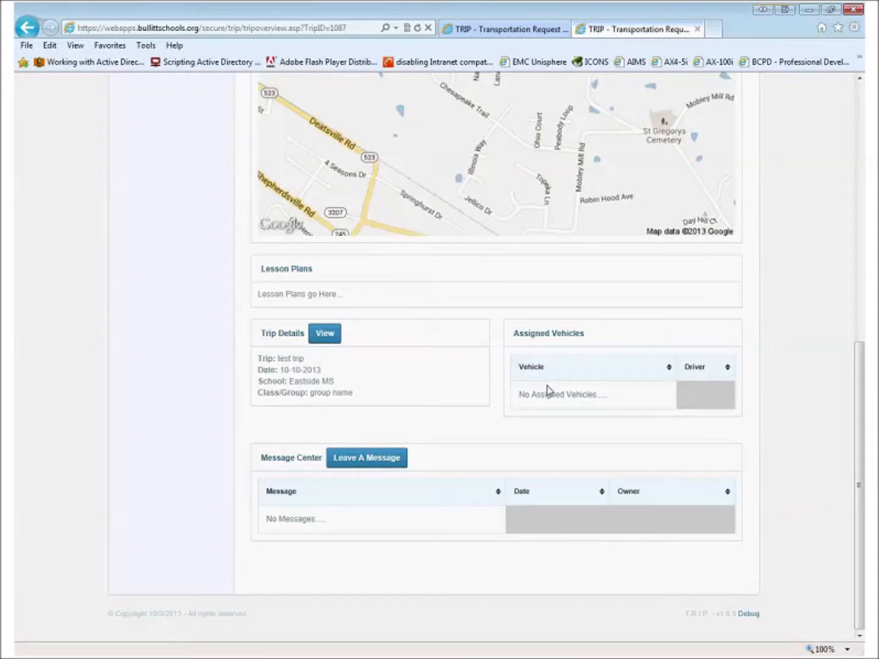
pyautogui.moveTo(537, 533)
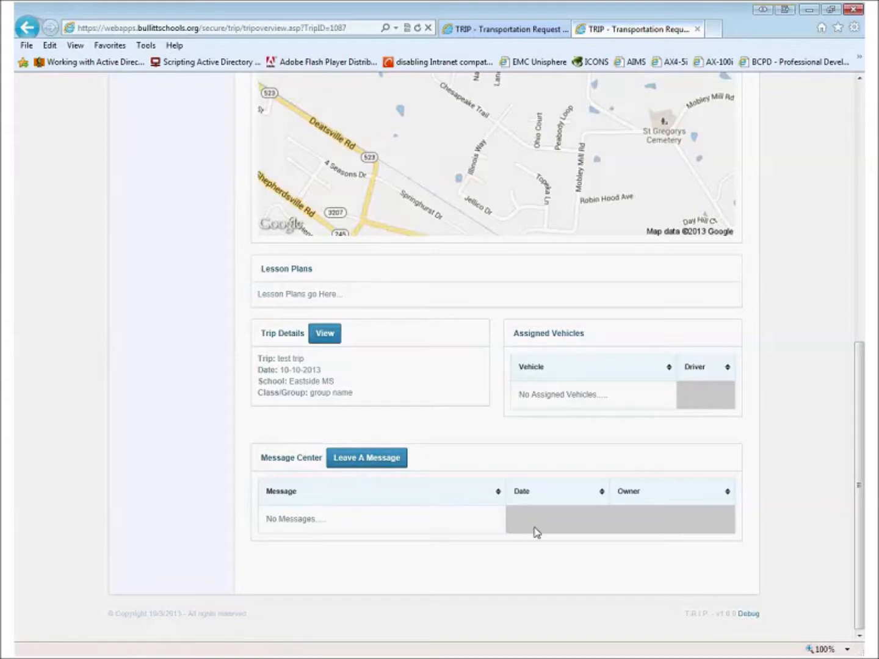
pyautogui.moveTo(468, 527)
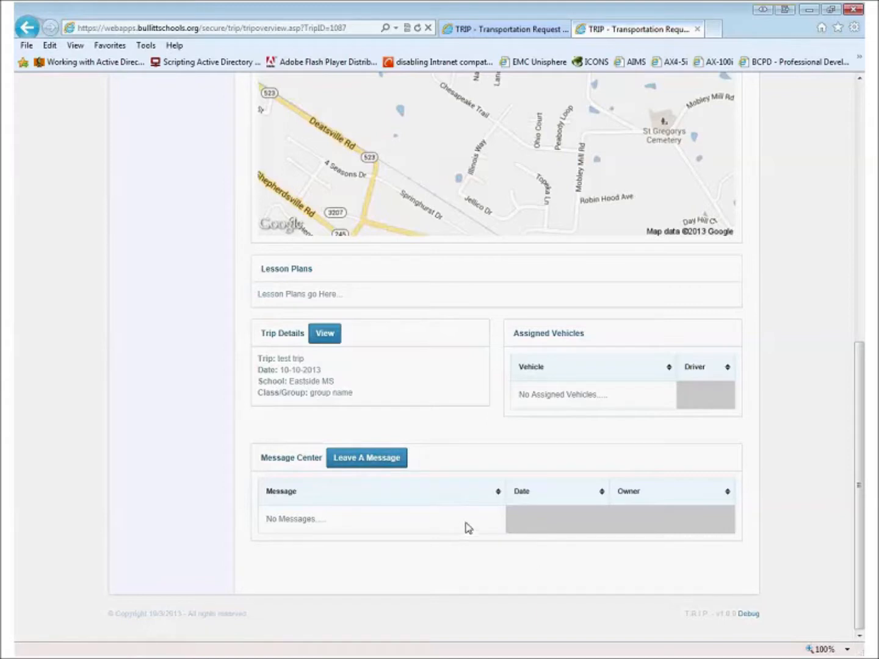
pyautogui.moveTo(226, 352)
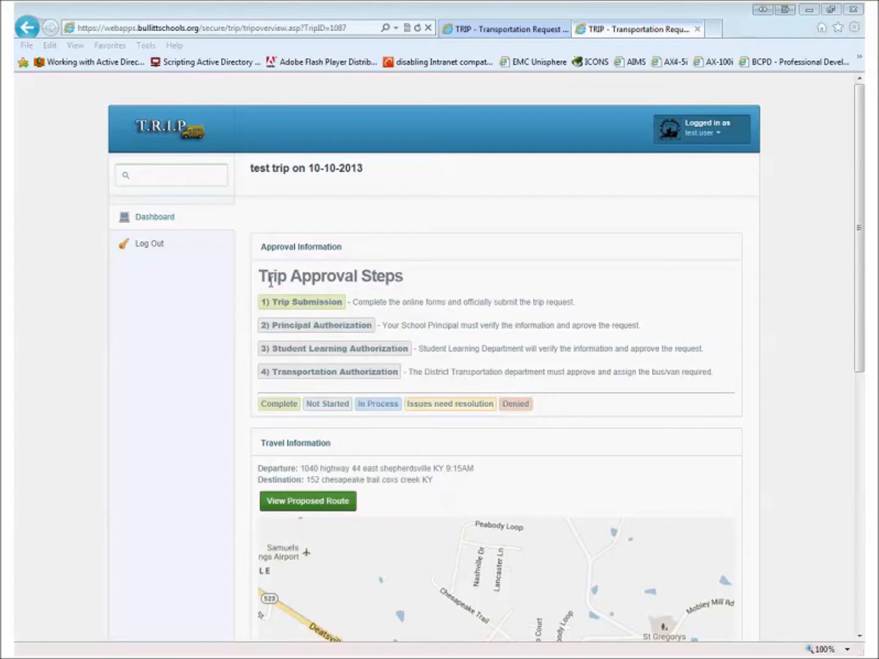
pyautogui.moveTo(148, 249)
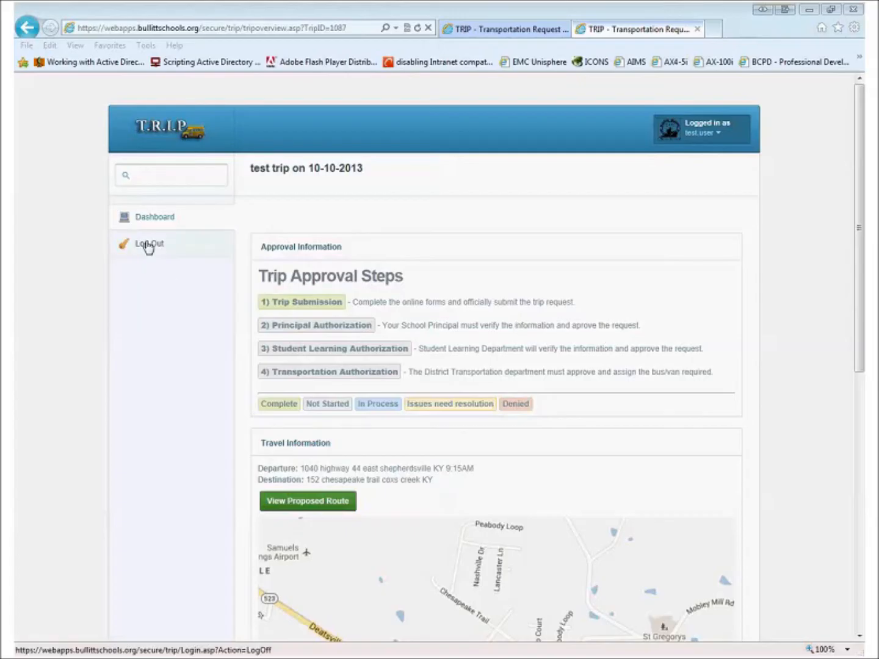